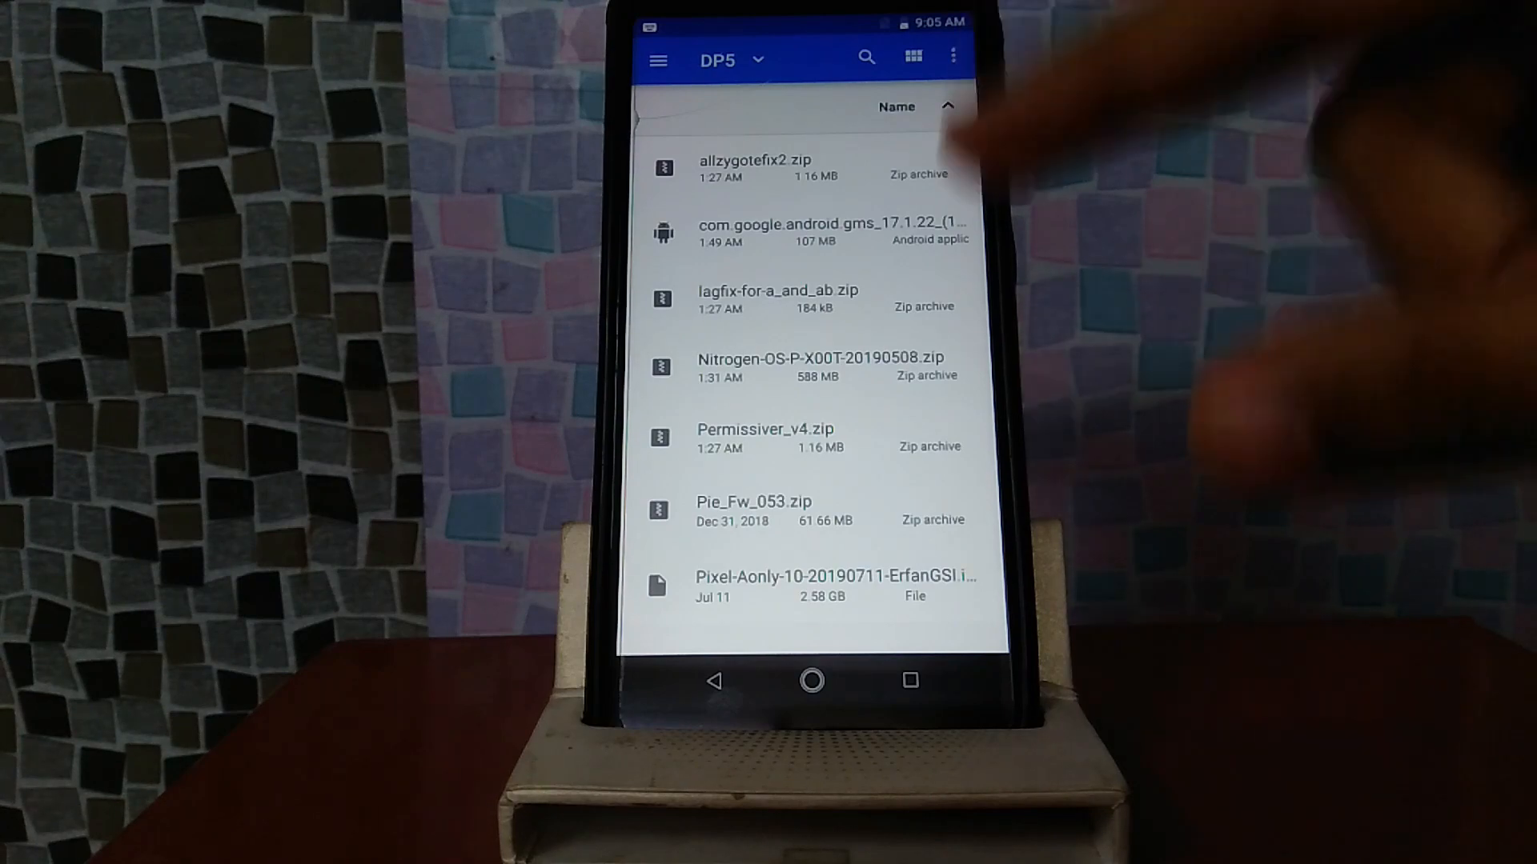
# Point out the files to be used: allzygotefix2, Google services, lagfix, Nitrogen OS, Permissiver_v4, Pie_Fw_053 and the Android 10 GSI image.
pyautogui.click(784, 167)
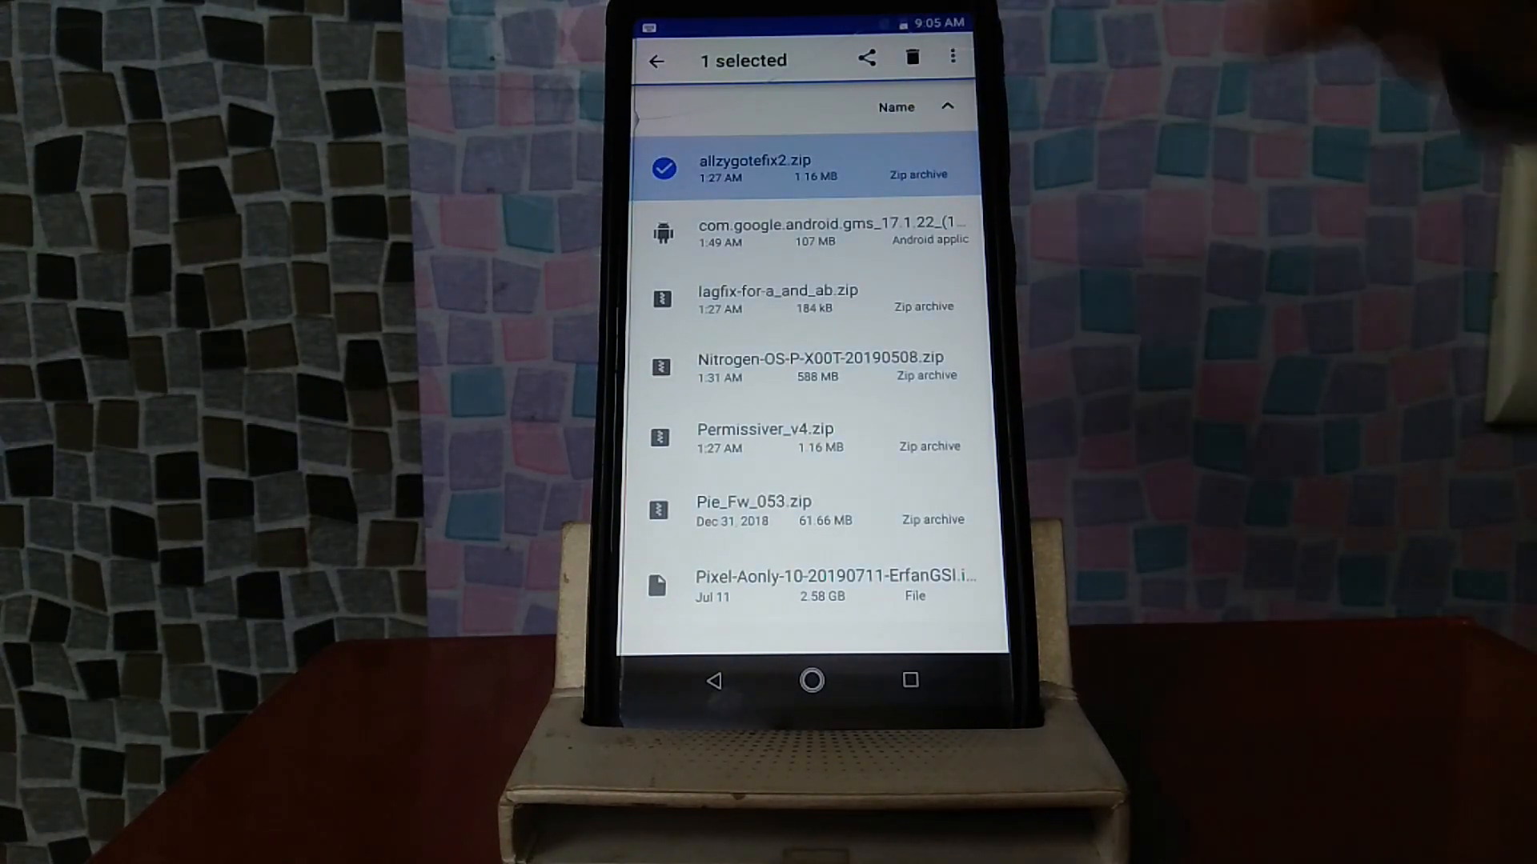
pyautogui.click(811, 232)
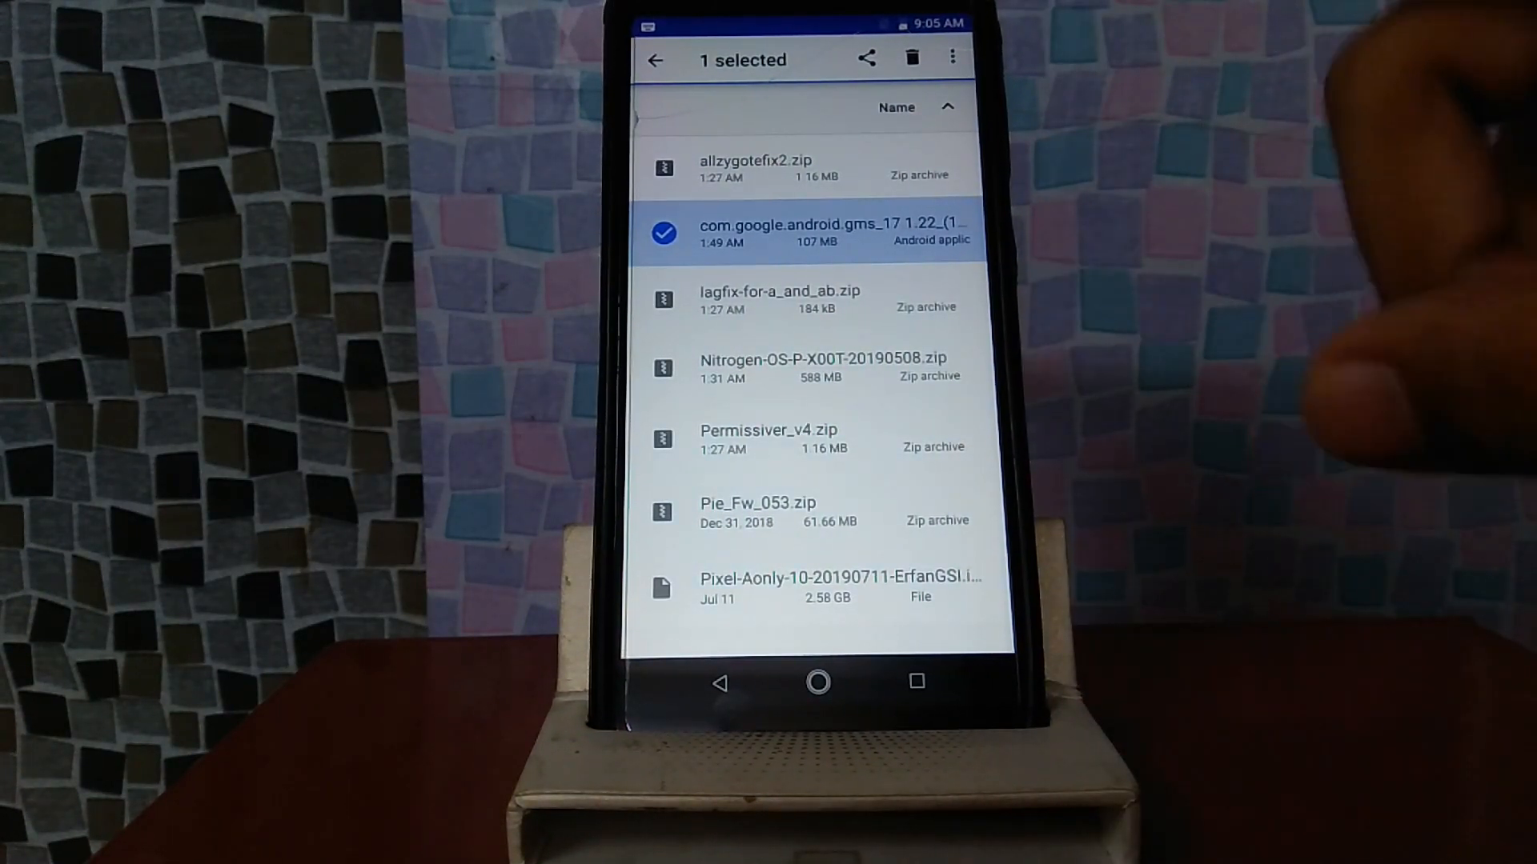
pyautogui.click(780, 299)
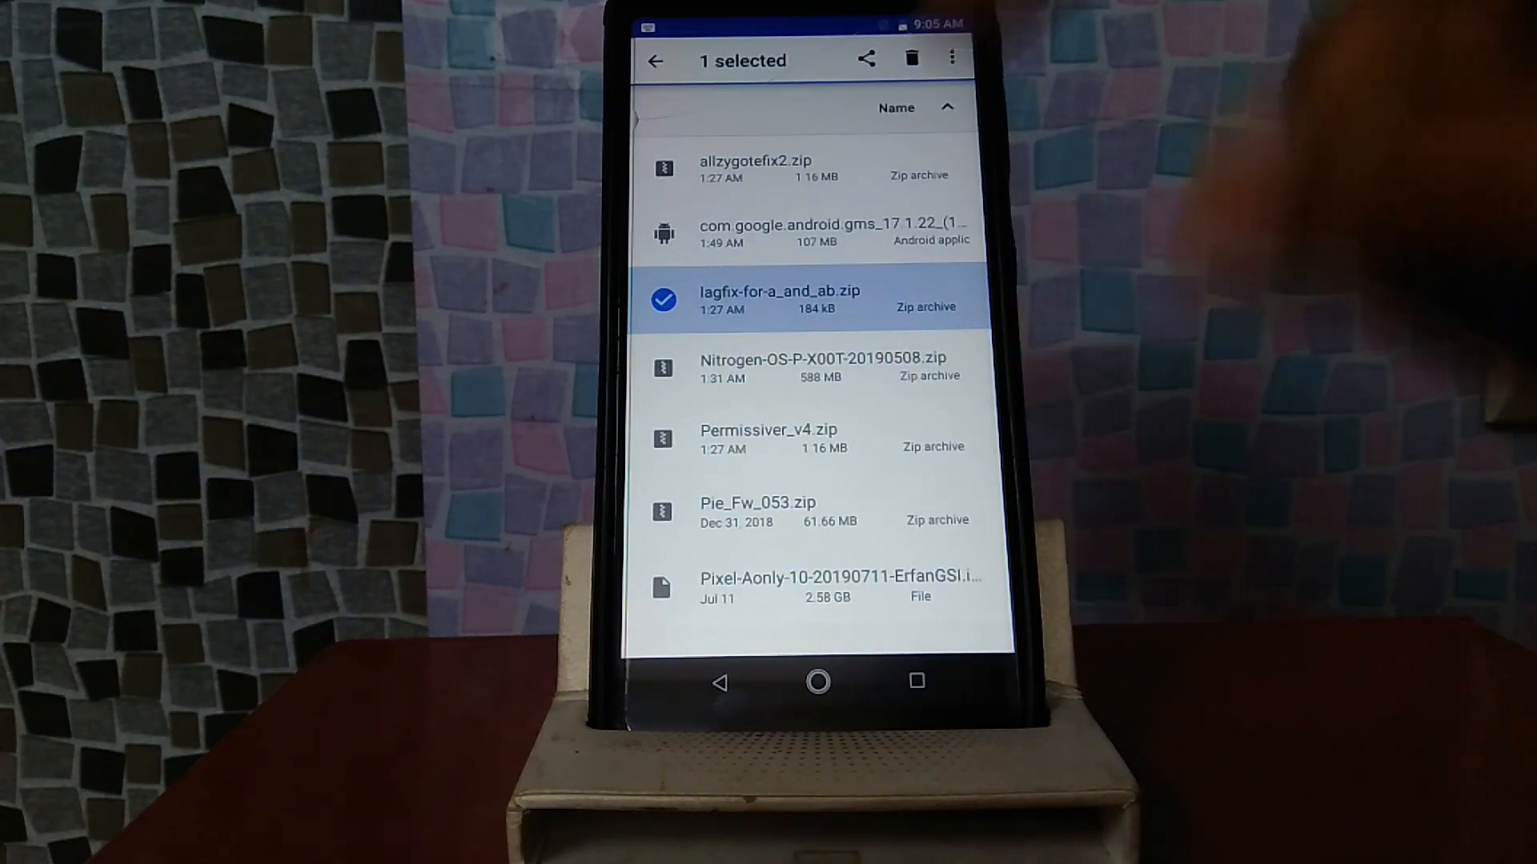
pyautogui.click(823, 368)
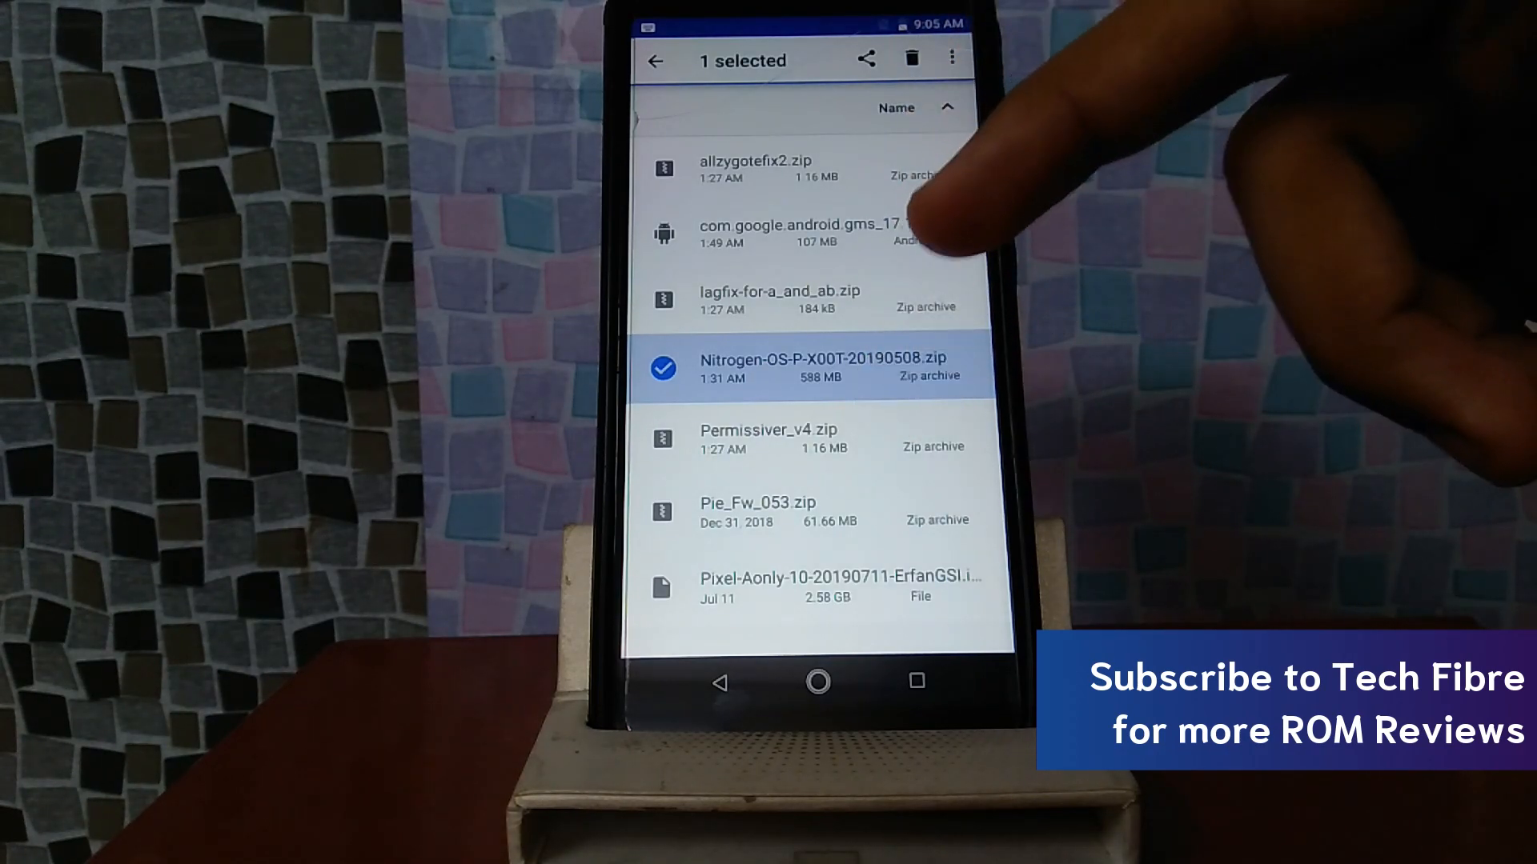
pyautogui.click(813, 438)
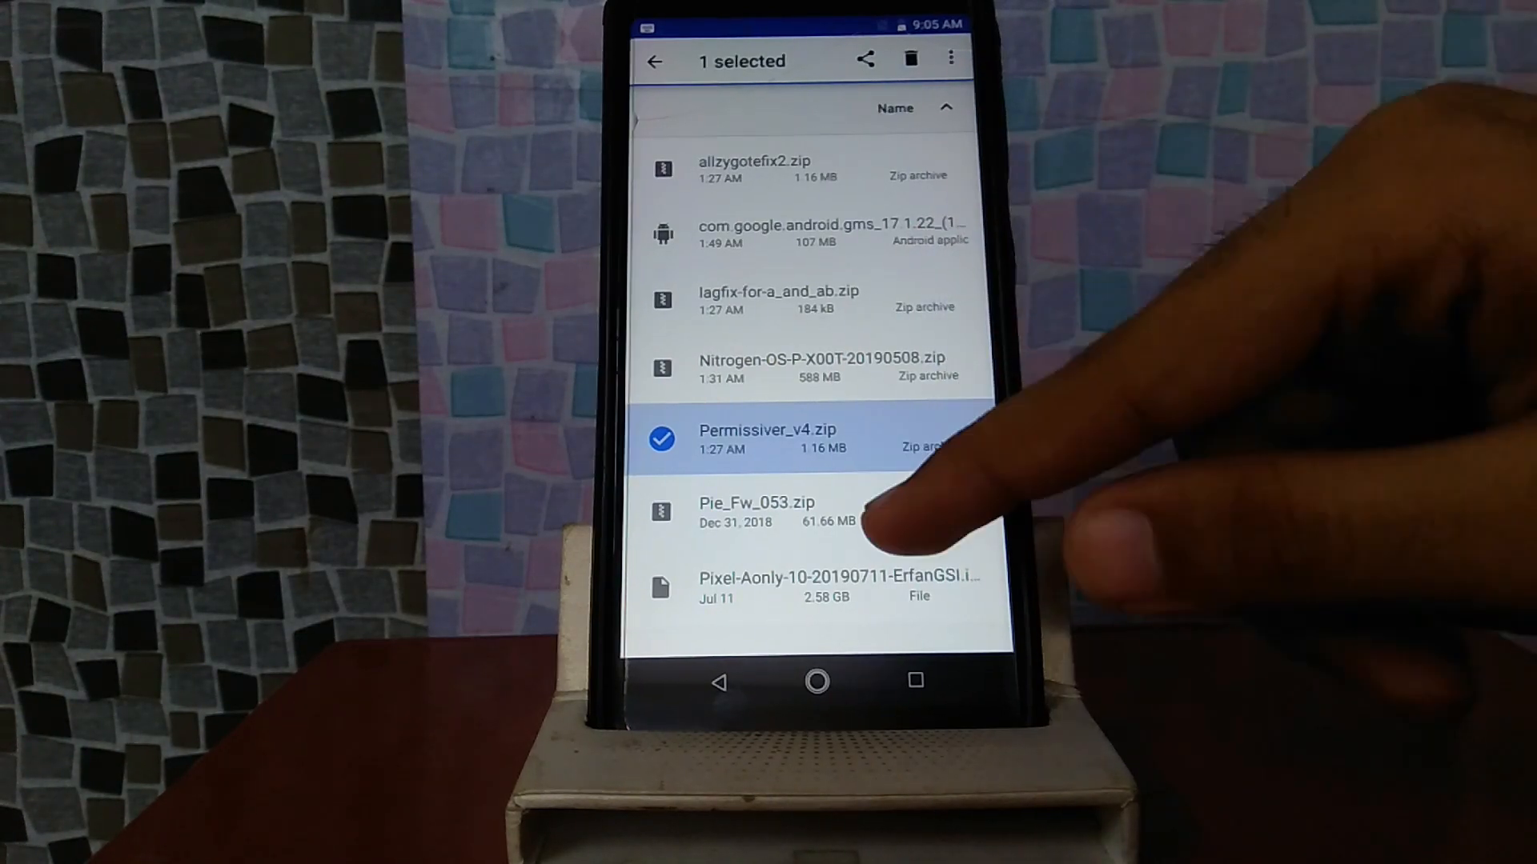
pyautogui.click(766, 512)
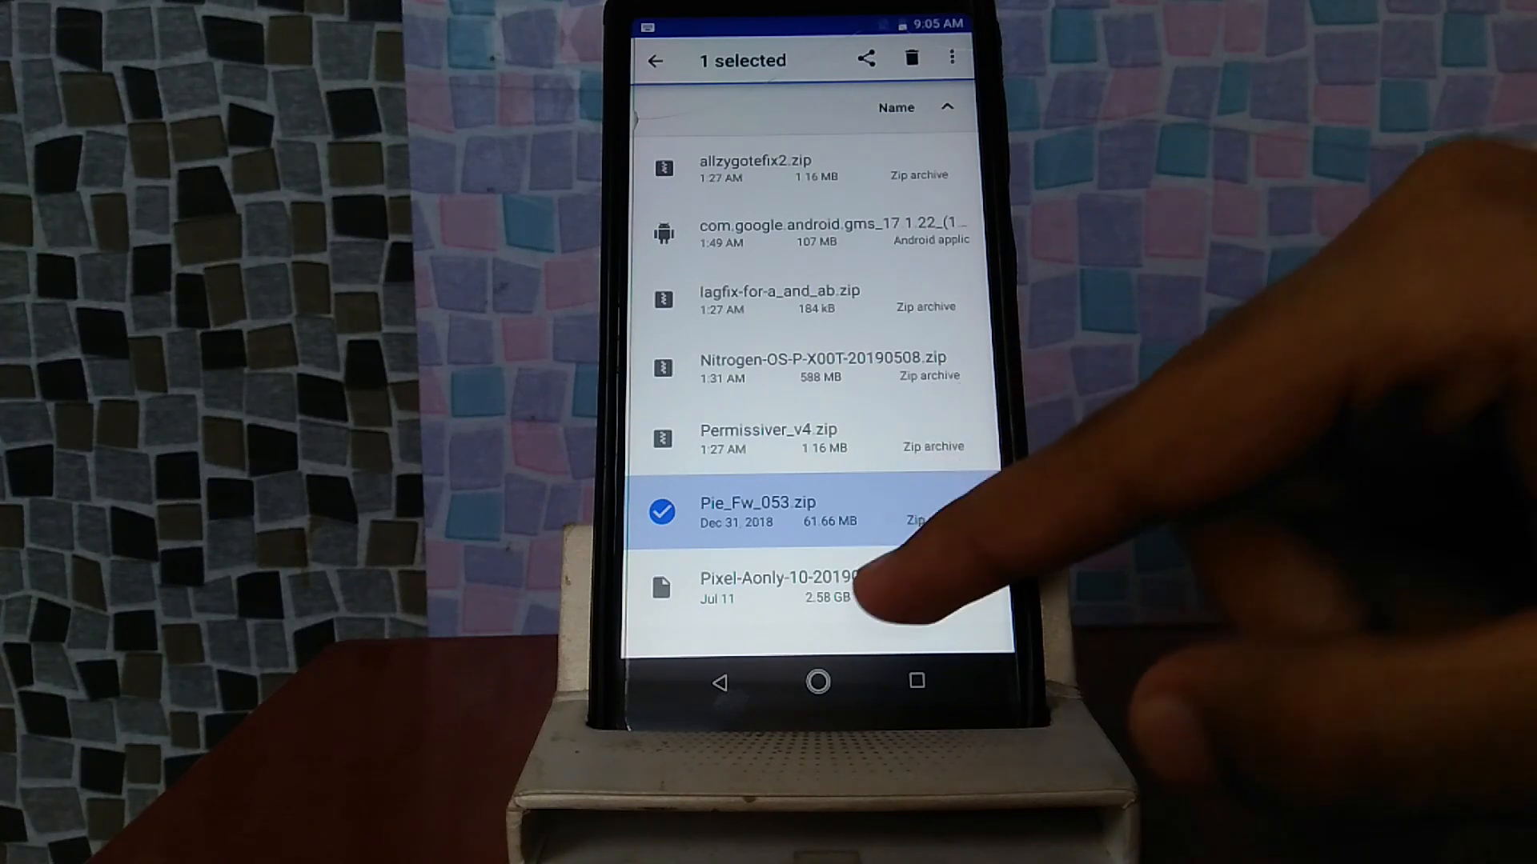
pyautogui.click(784, 586)
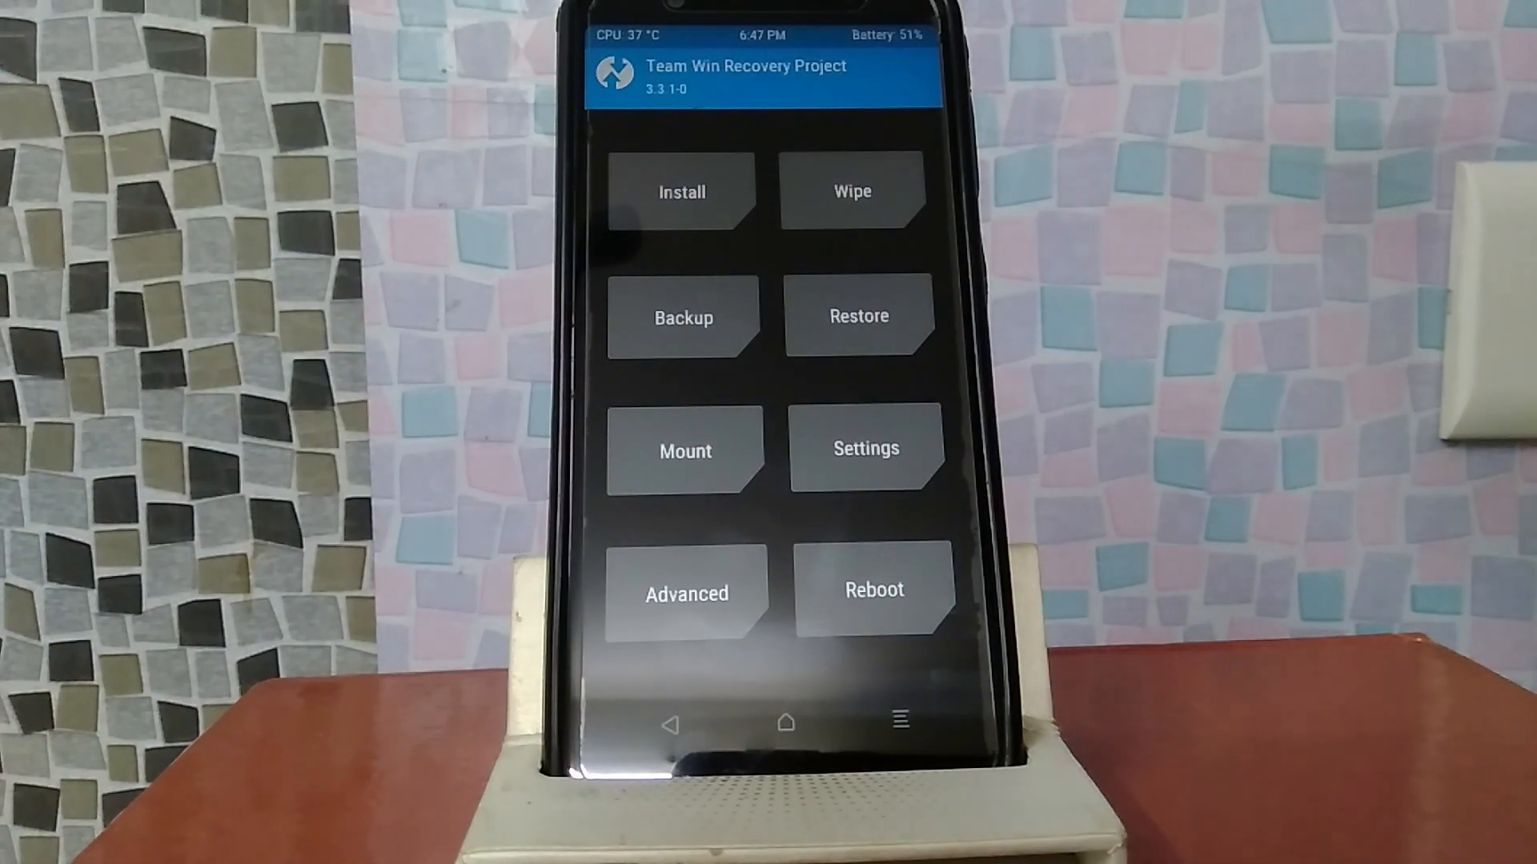
# Go to the wipe options to clear cache, Dalvik, data, system and vendor.
pyautogui.click(684, 317)
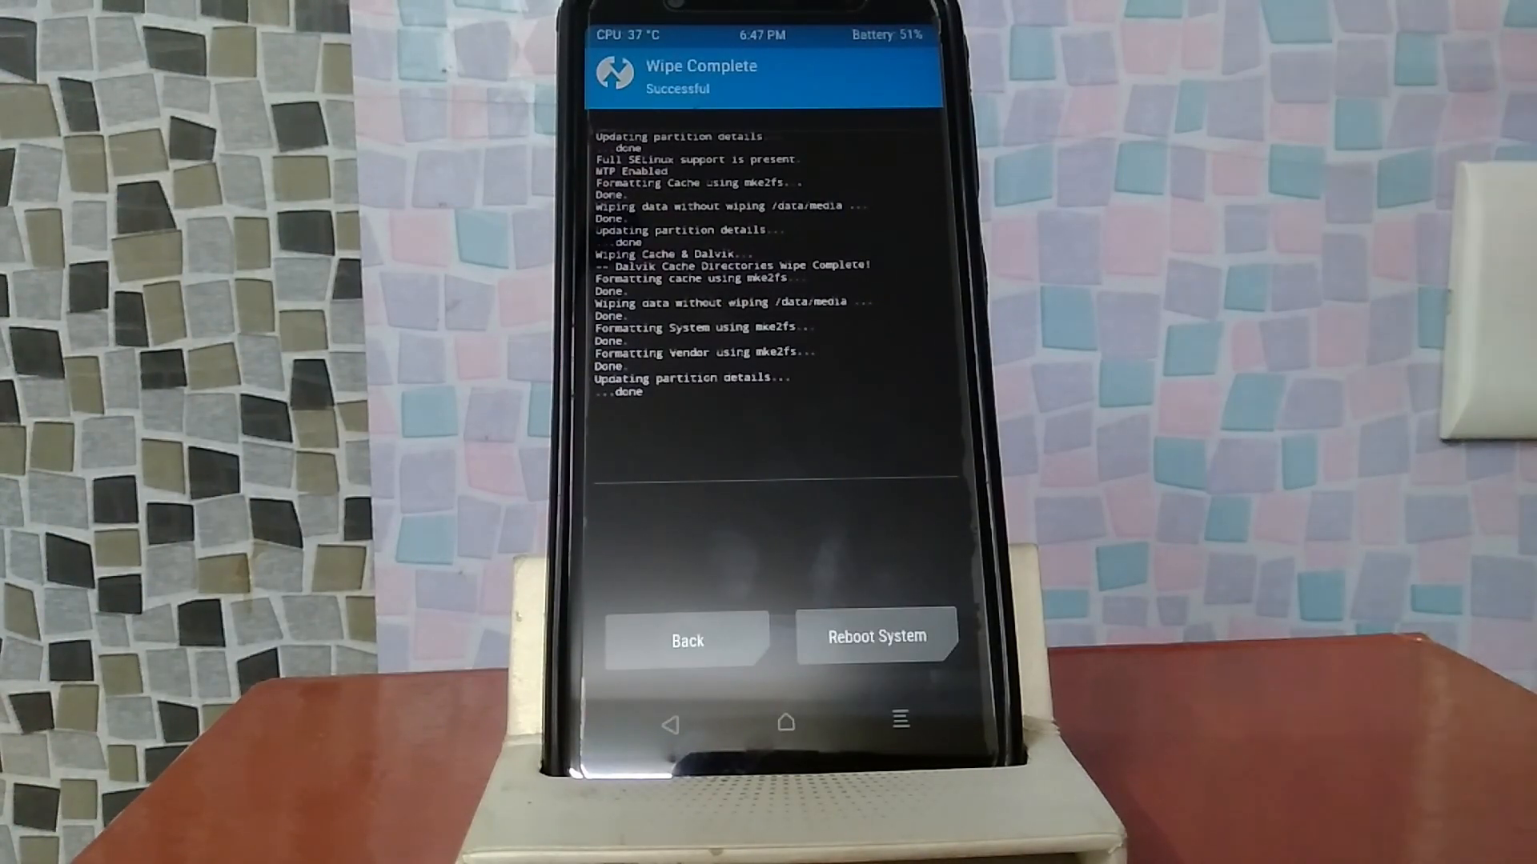
# Leave the wipe results and queue Pie_Fw_053.zip from the DP5 folder, ready to add more zips.
pyautogui.click(686, 640)
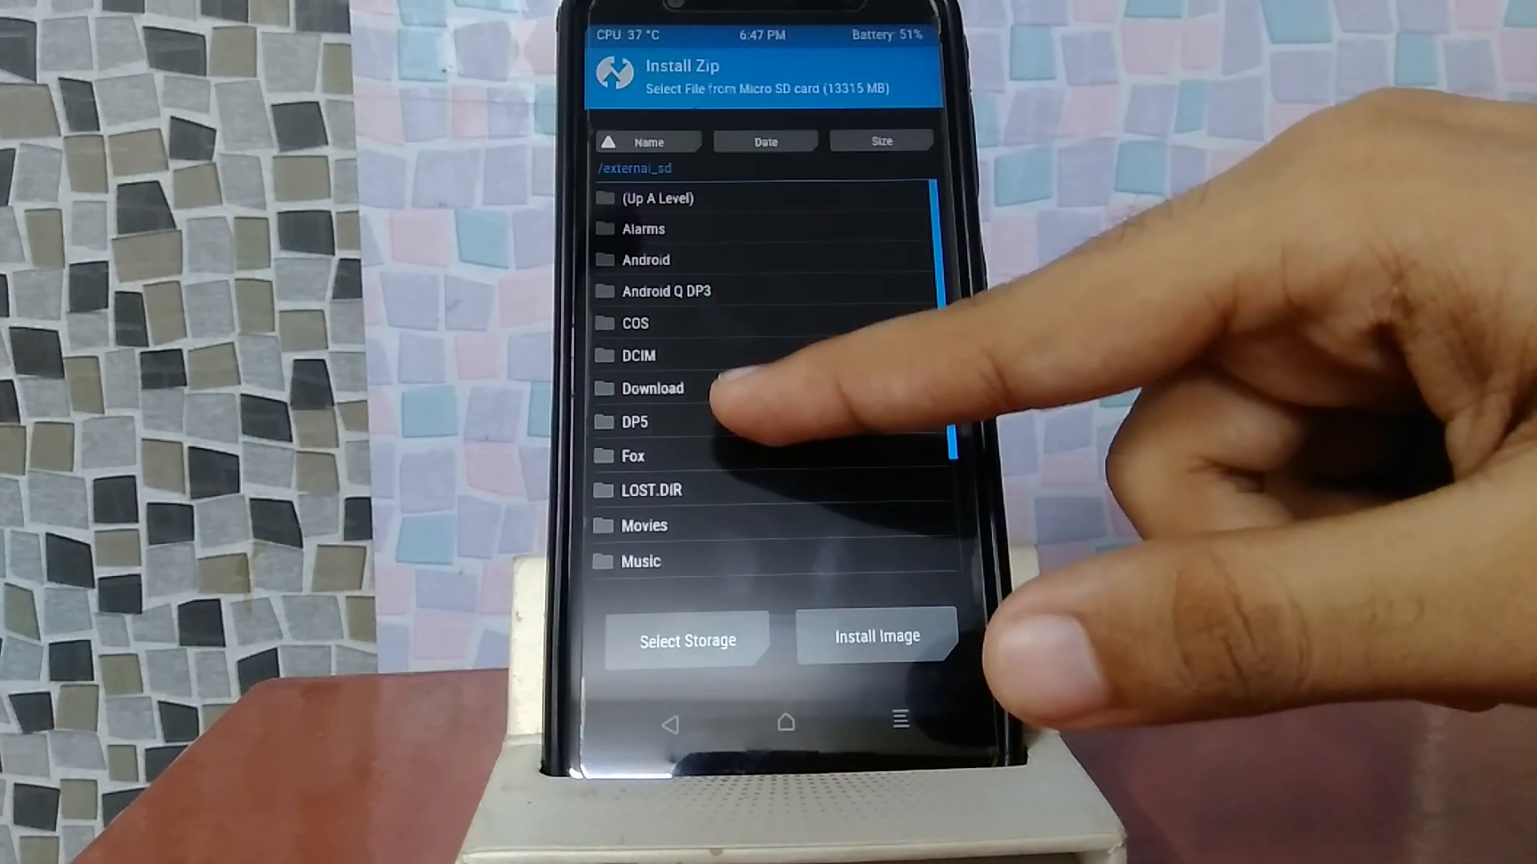
pyautogui.click(633, 421)
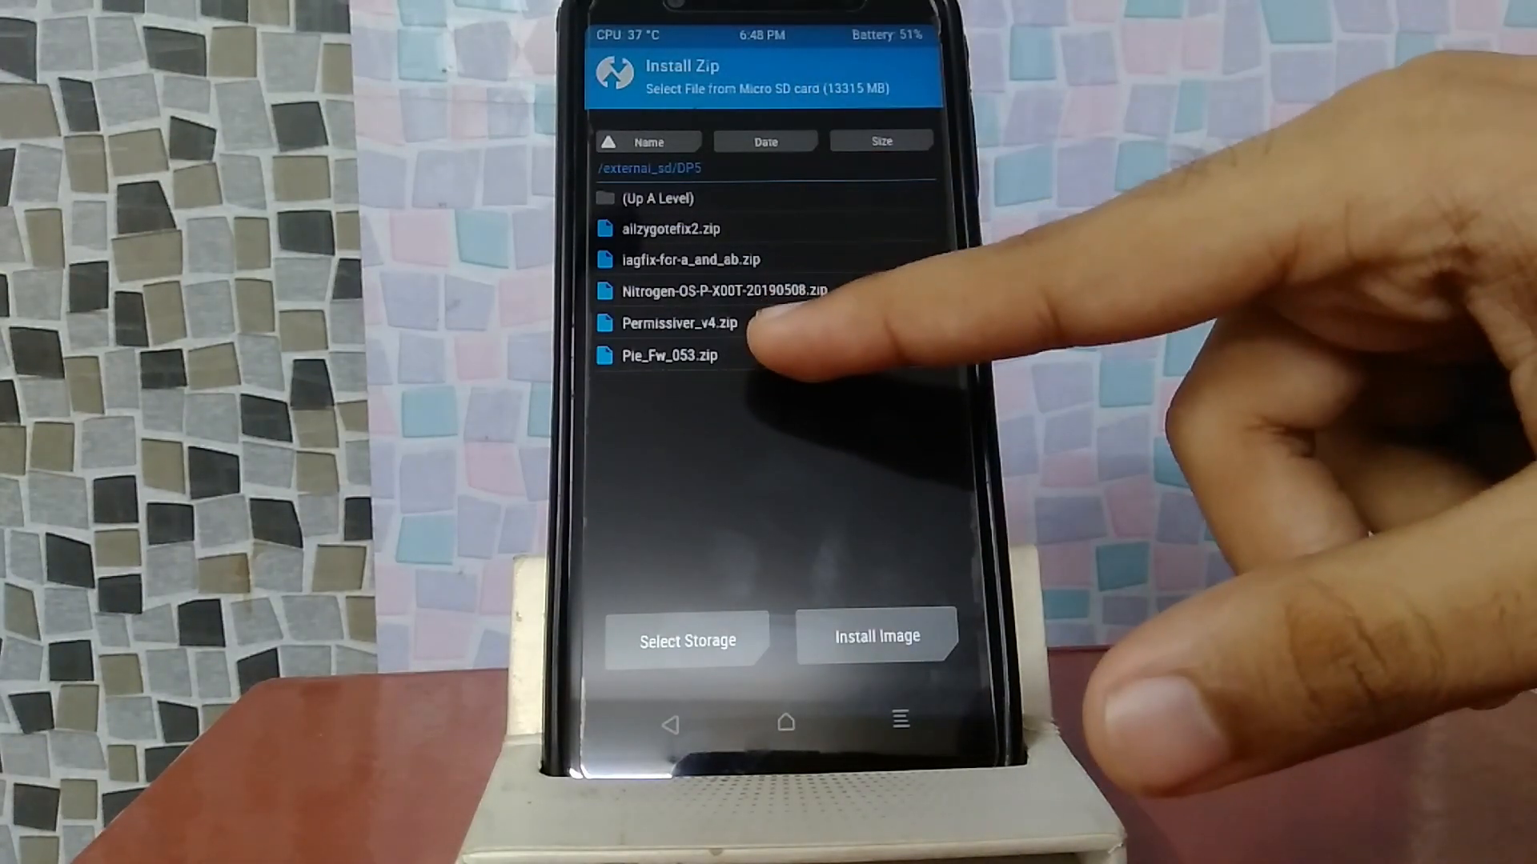
pyautogui.click(669, 355)
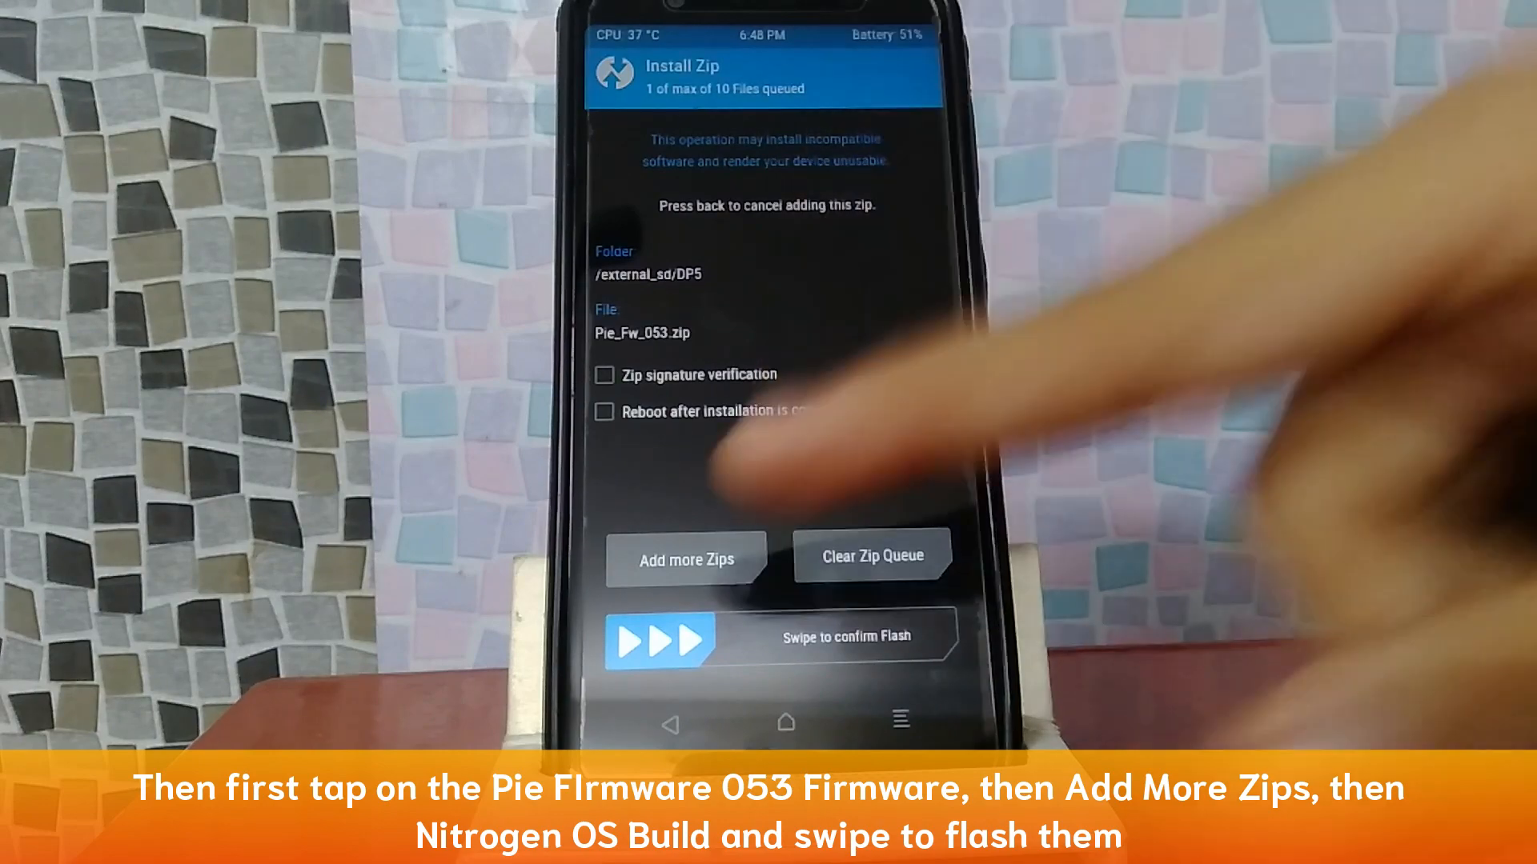
pyautogui.click(686, 559)
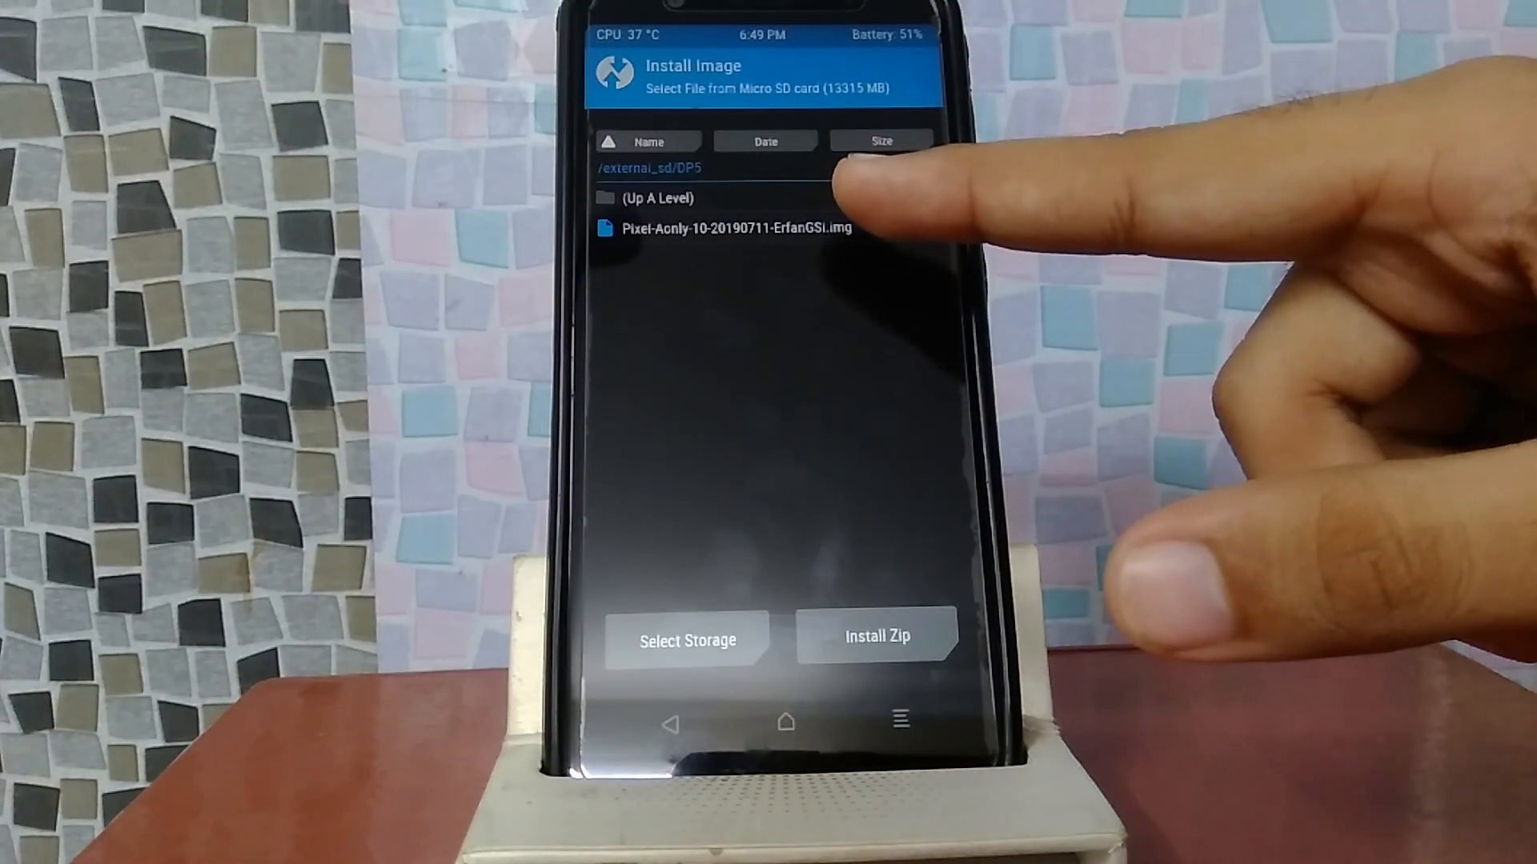
pyautogui.click(731, 227)
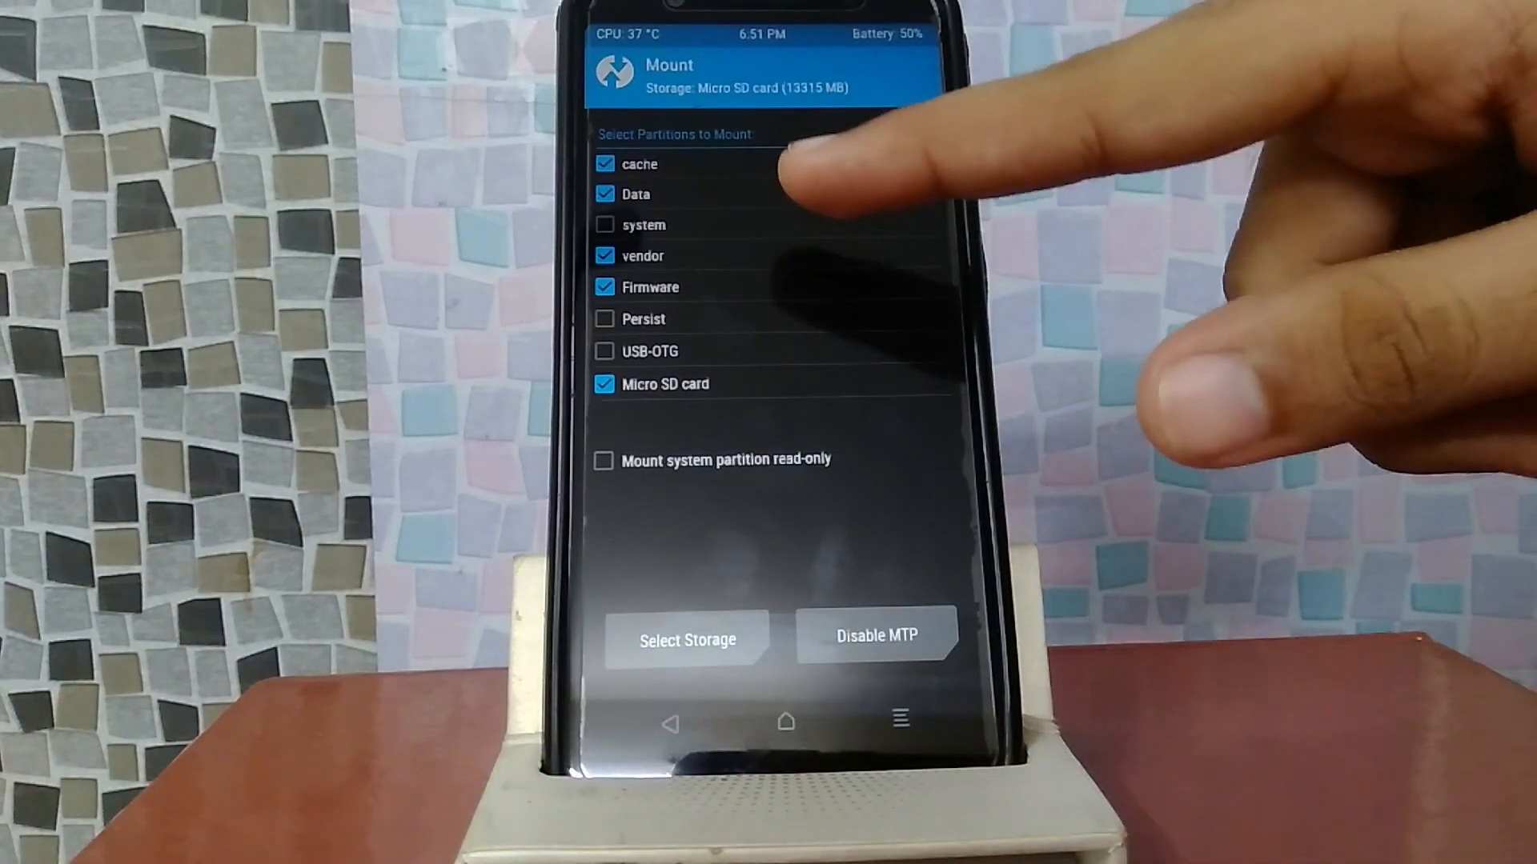
# Mount the system partition alongside cache, data, vendor, firmware and the SD card.
pyautogui.click(605, 225)
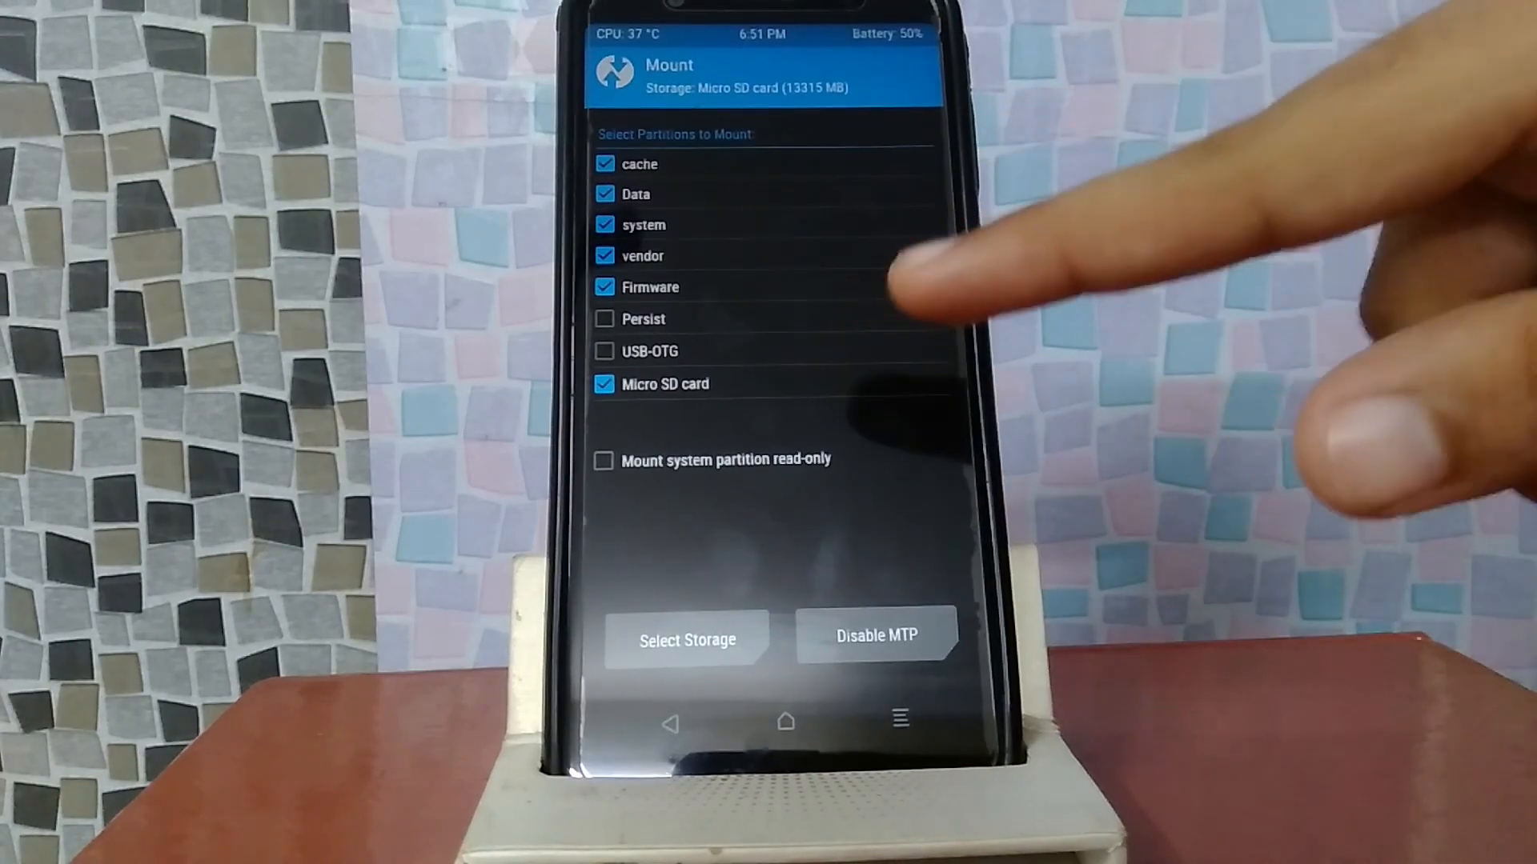